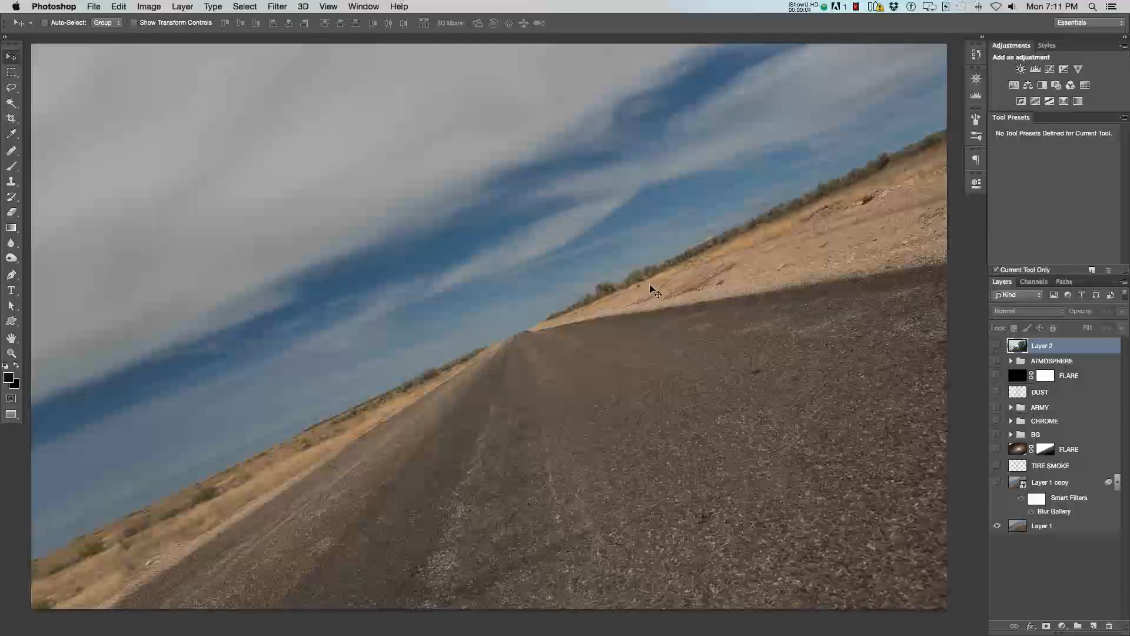
mouse_move(439, 271)
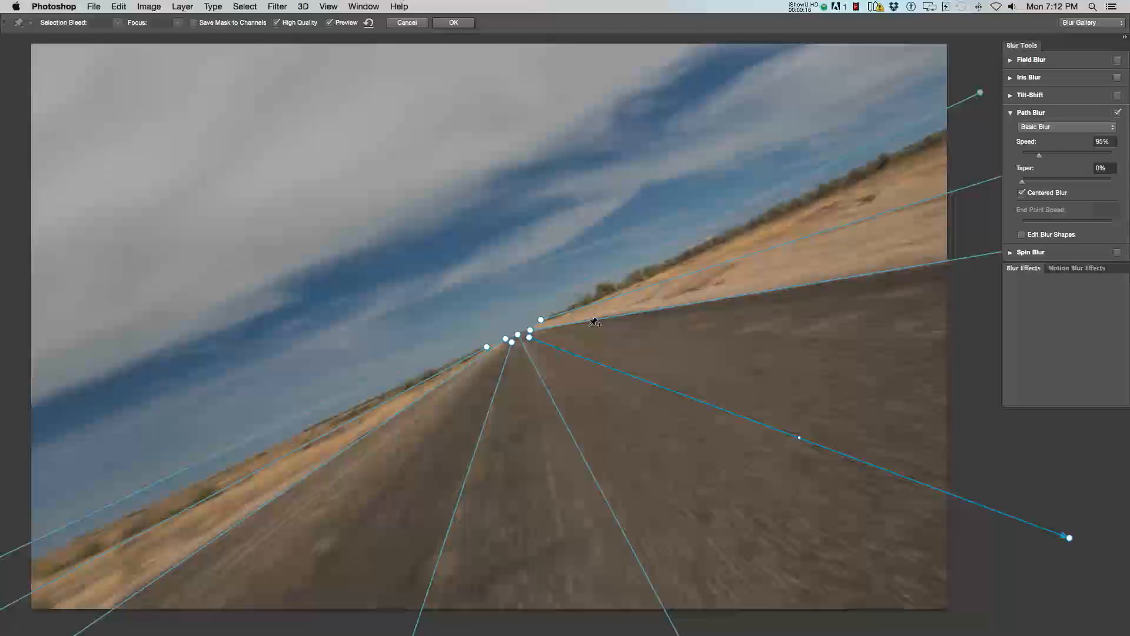
mouse_move(428, 249)
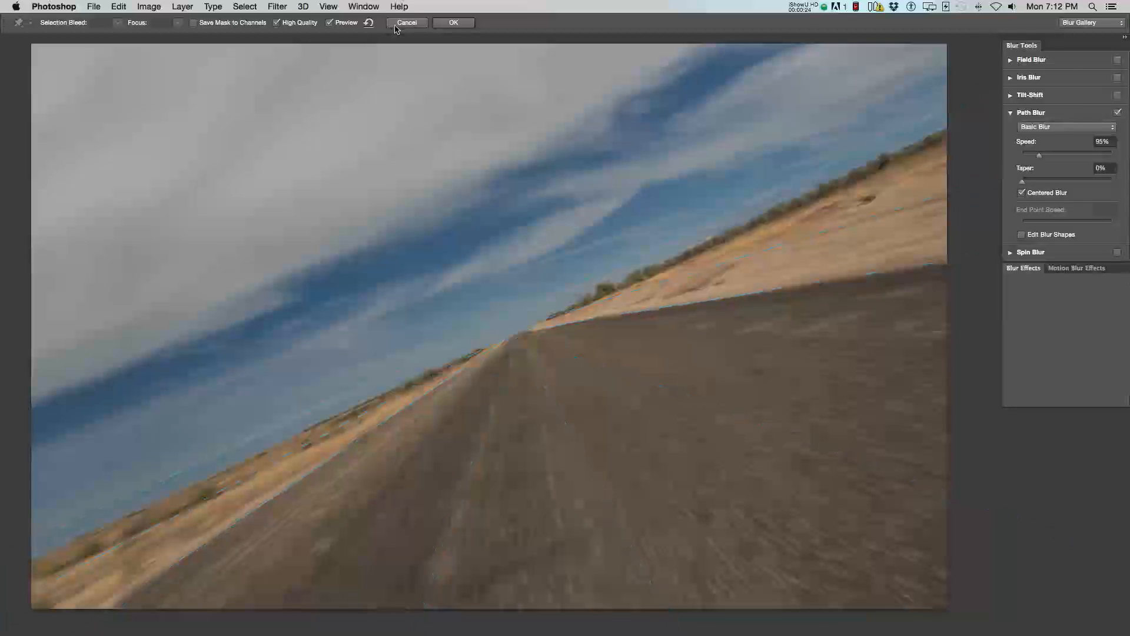
- Cancel the Blur Gallery and reveal the screen-blended FLARE layer glowing at the horizon
click(453, 22)
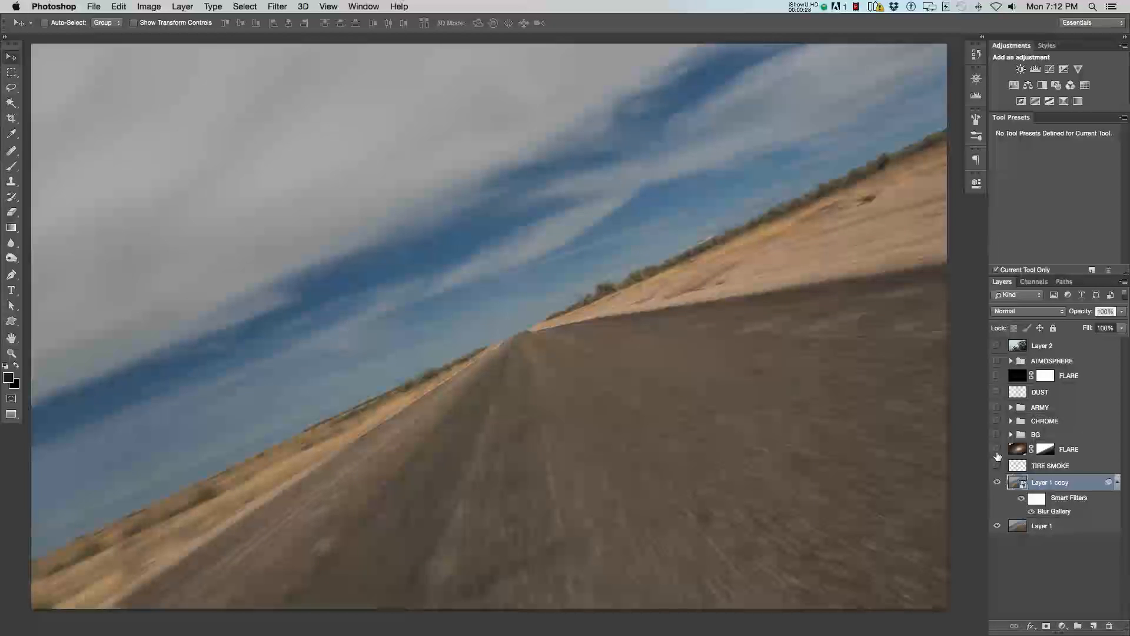
click(997, 448)
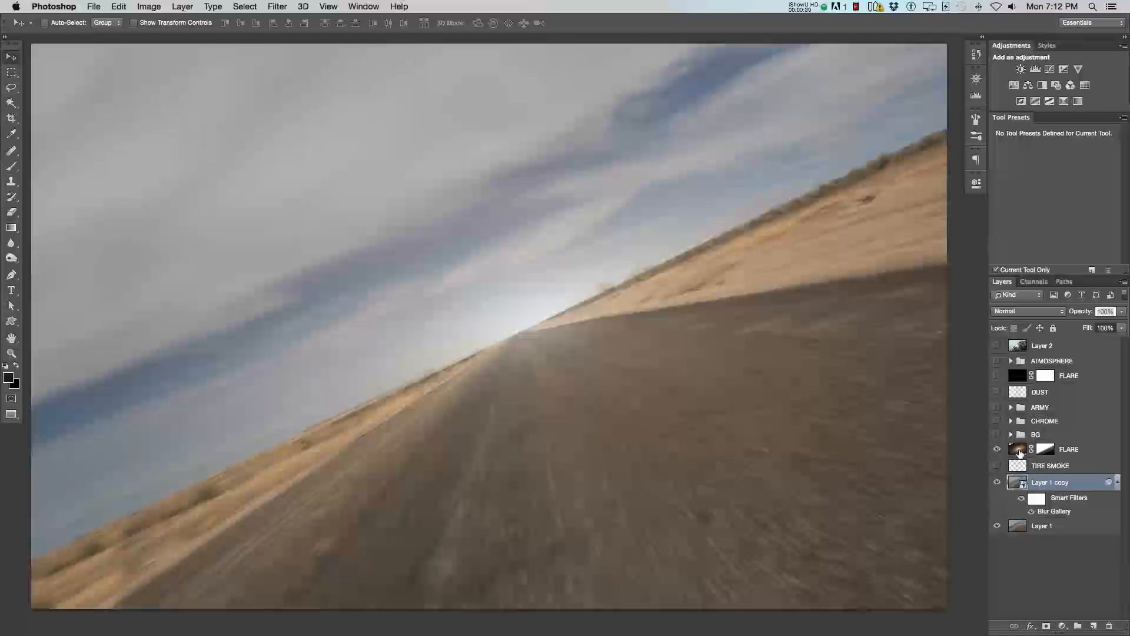
click(1069, 448)
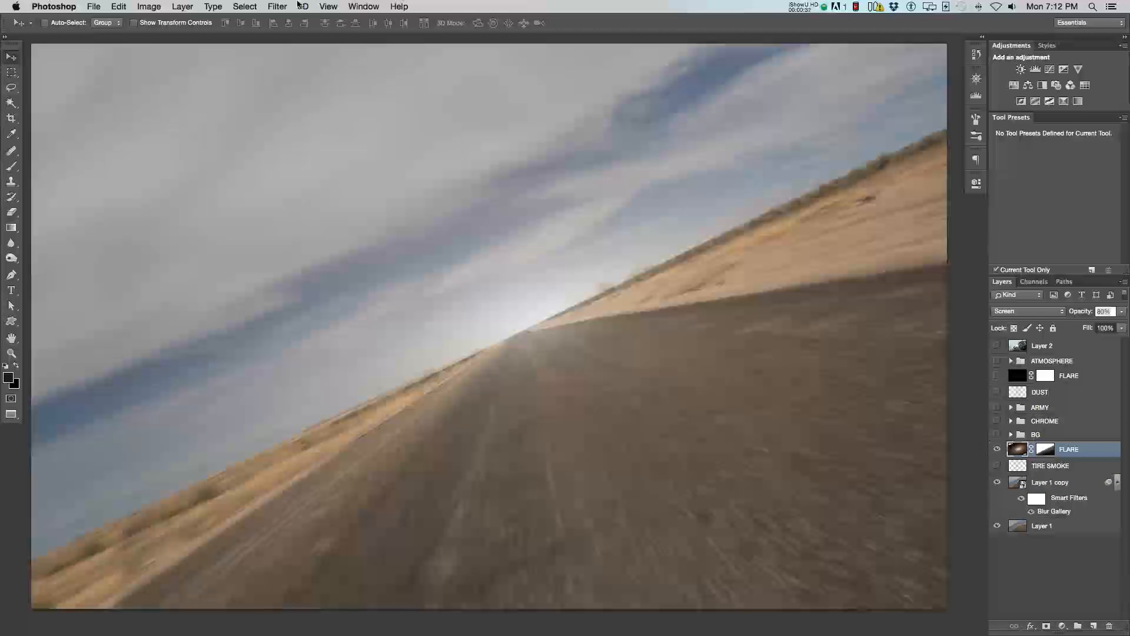
click(277, 6)
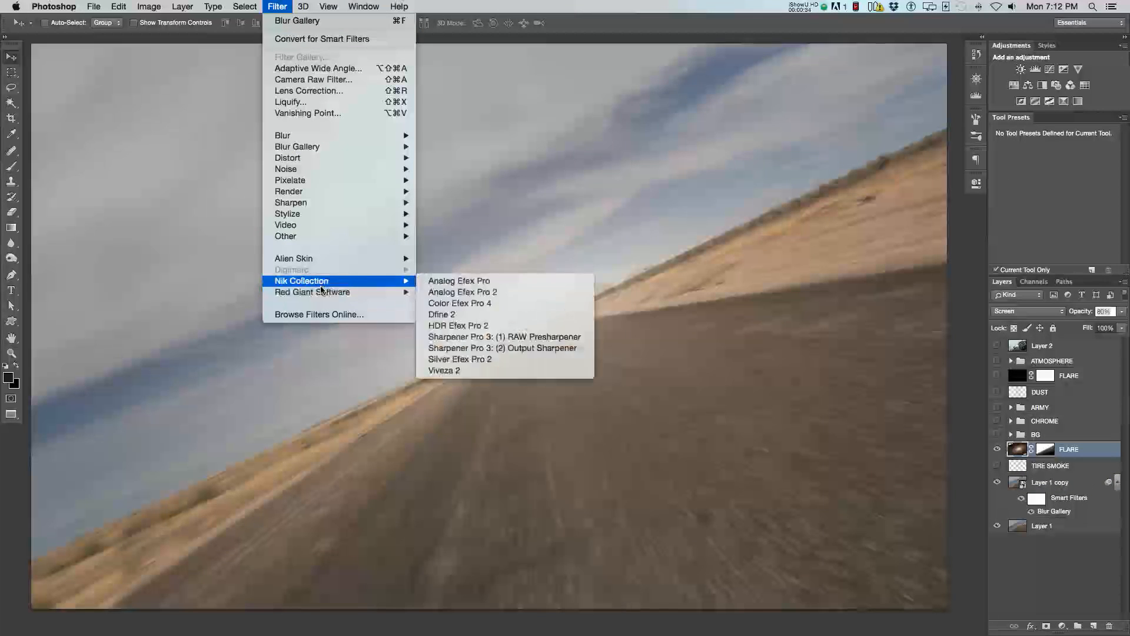
mouse_move(312, 292)
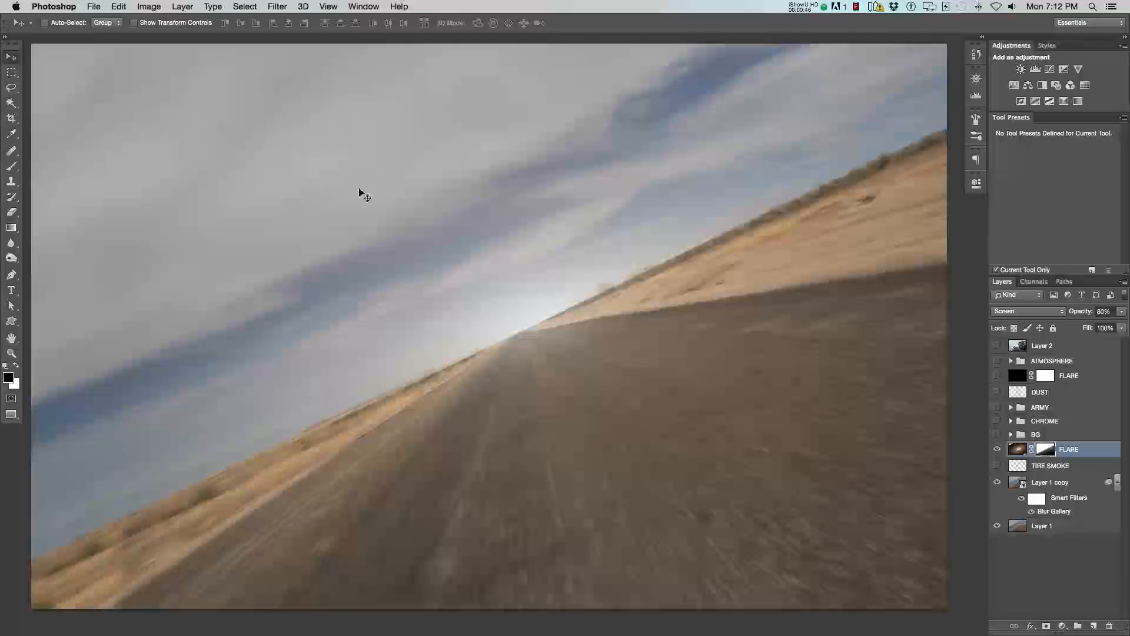
mouse_move(802, 479)
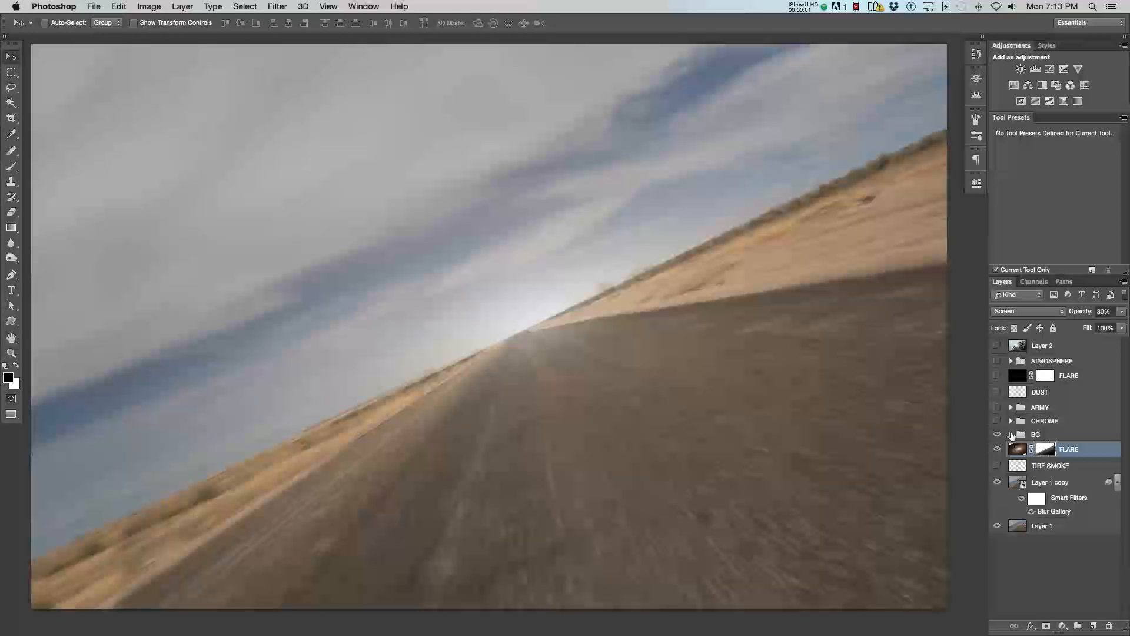
- Expand the BG group and enable its blue Gradient Map tint, Curves 1 and Curves 10
click(1011, 435)
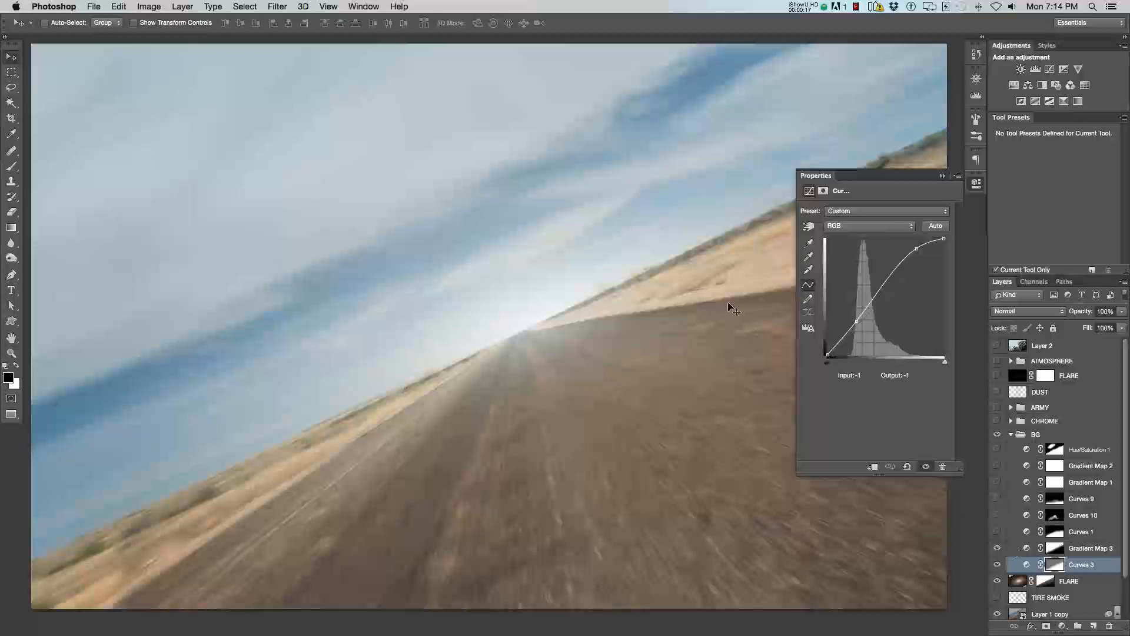
click(1081, 547)
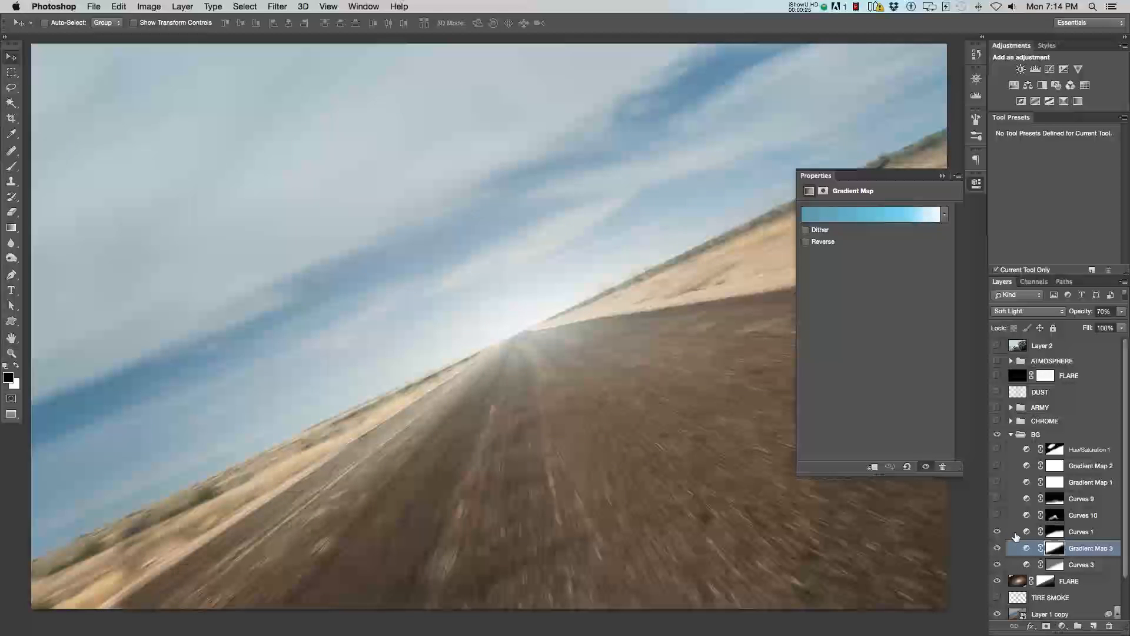
click(1082, 531)
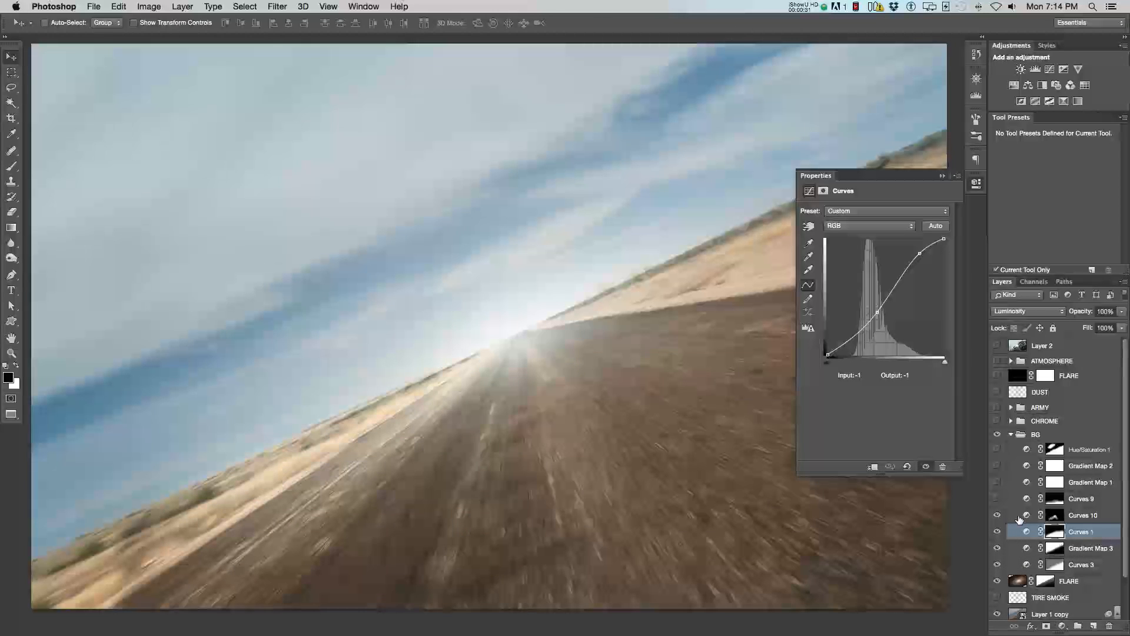
click(1084, 514)
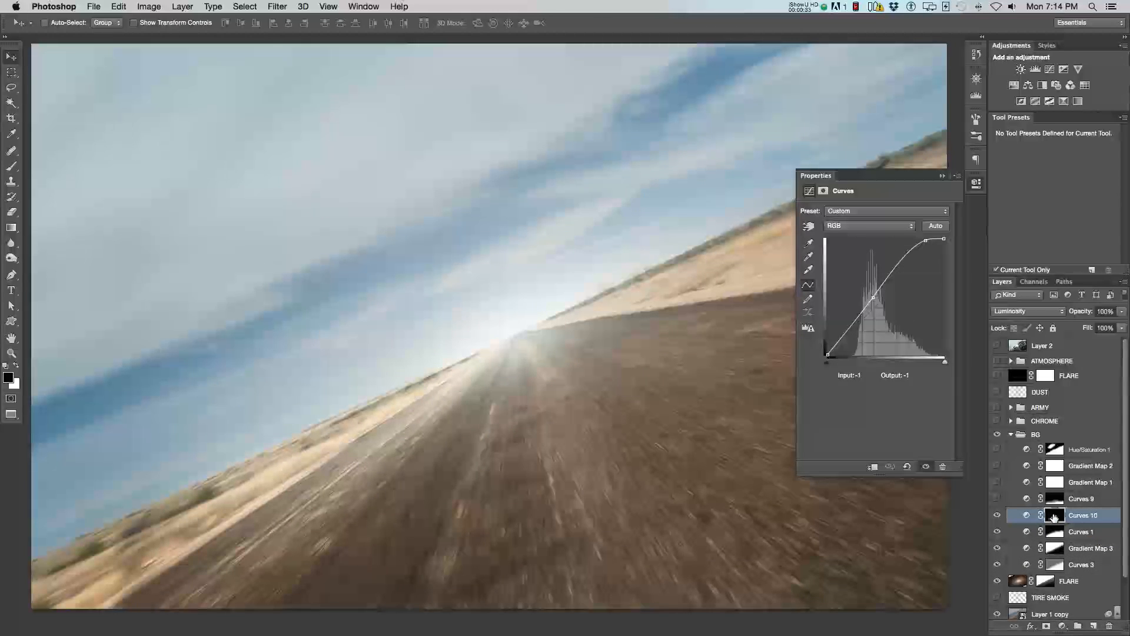
click(1054, 515)
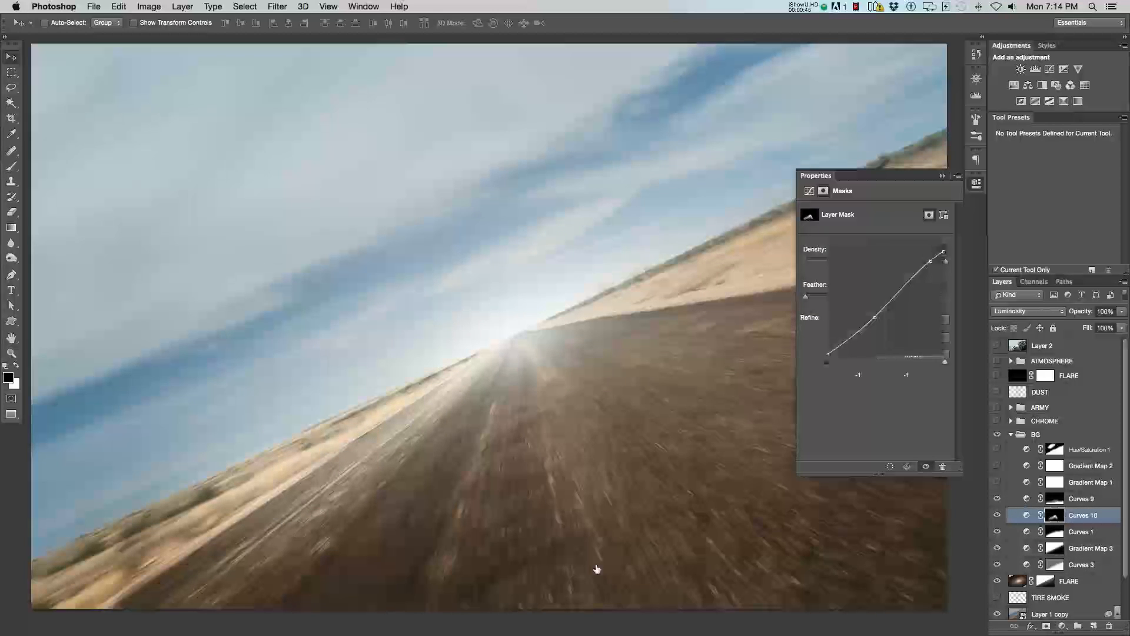
- Enable Curves 9, Gradient Map 1, Gradient Map 2 and Hue/Saturation 1 to cool the road
click(1082, 498)
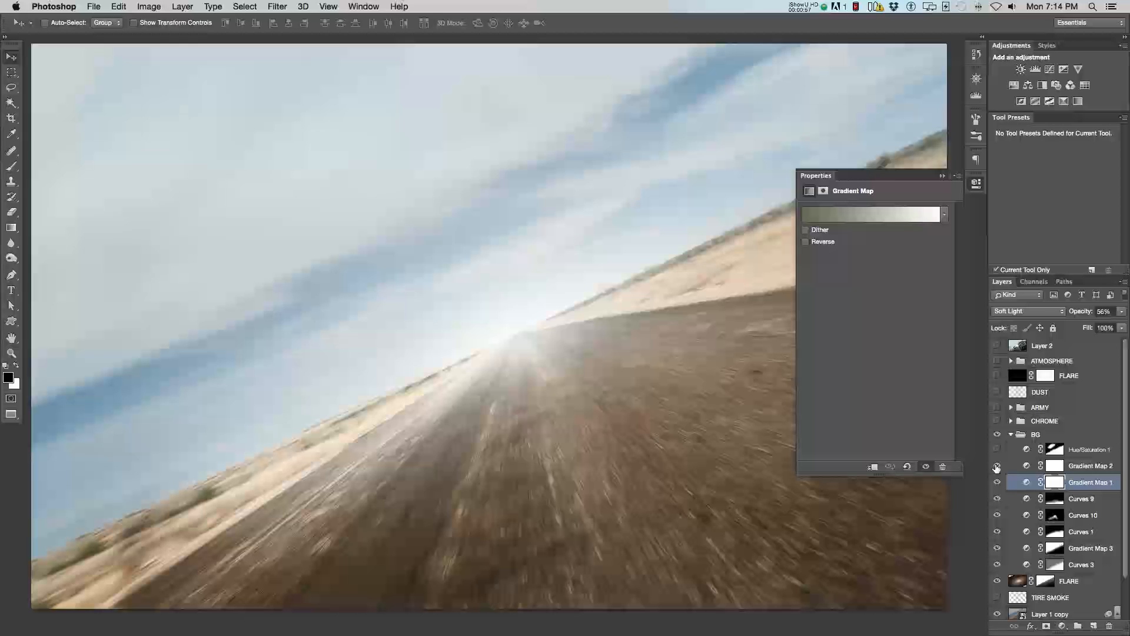
click(1091, 465)
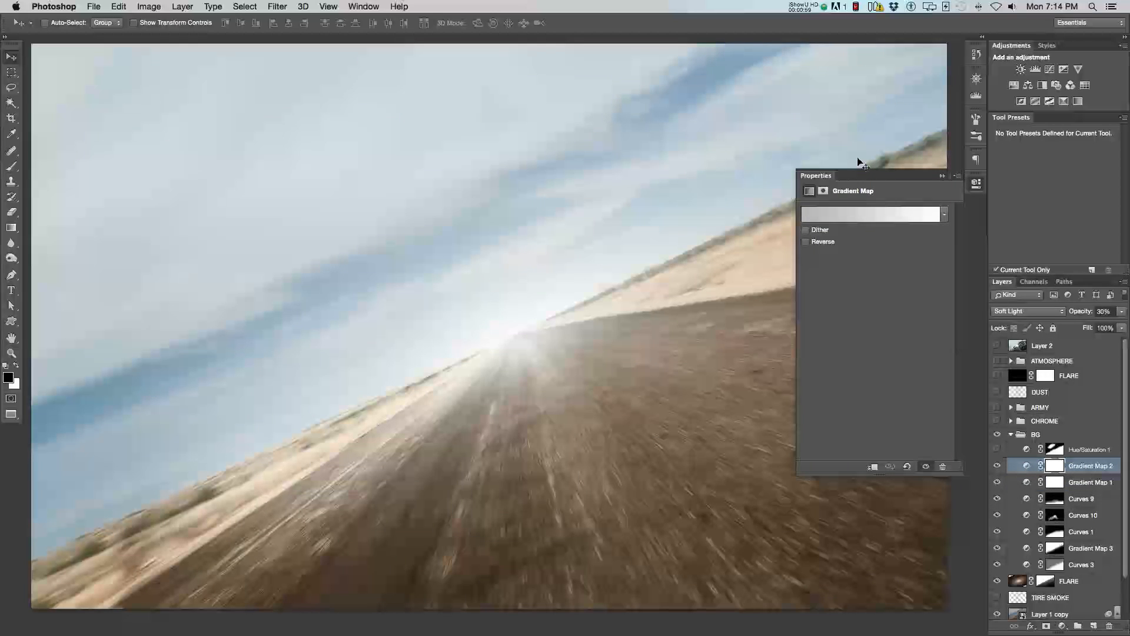
mouse_move(629, 394)
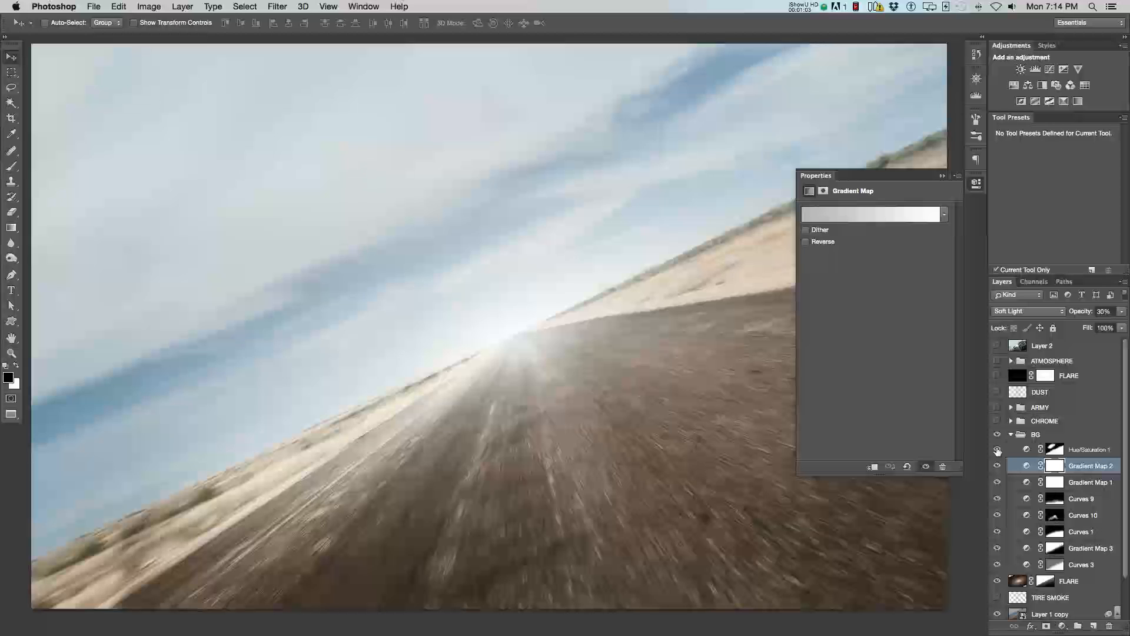
click(1090, 448)
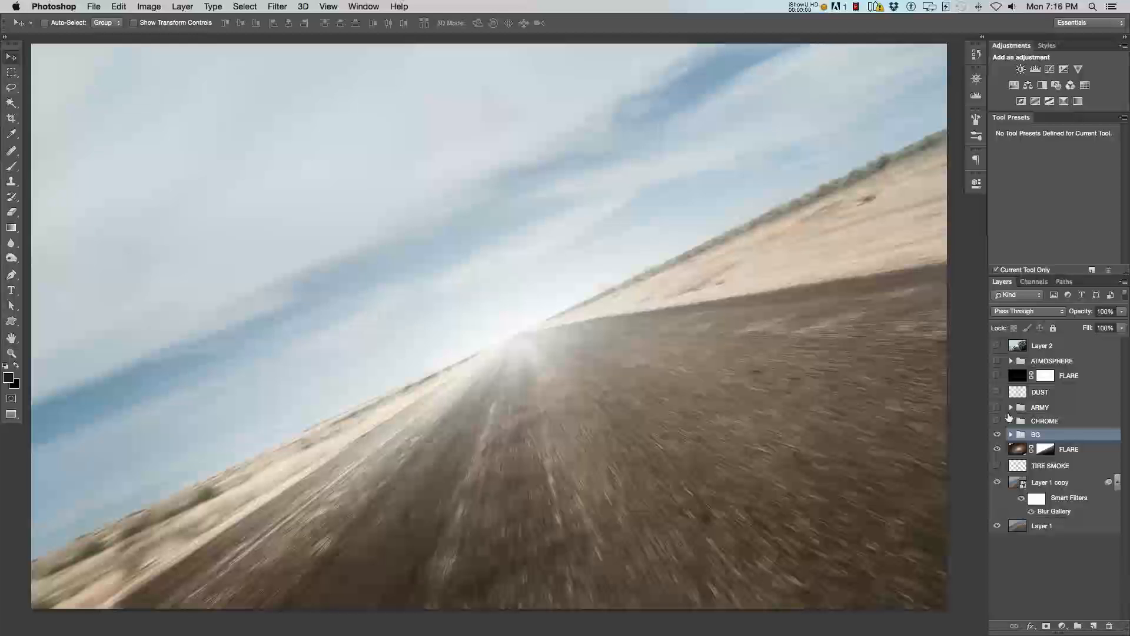
- Show the CHROME group's Mustang and expand it to reveal the car and shadow layers
click(998, 420)
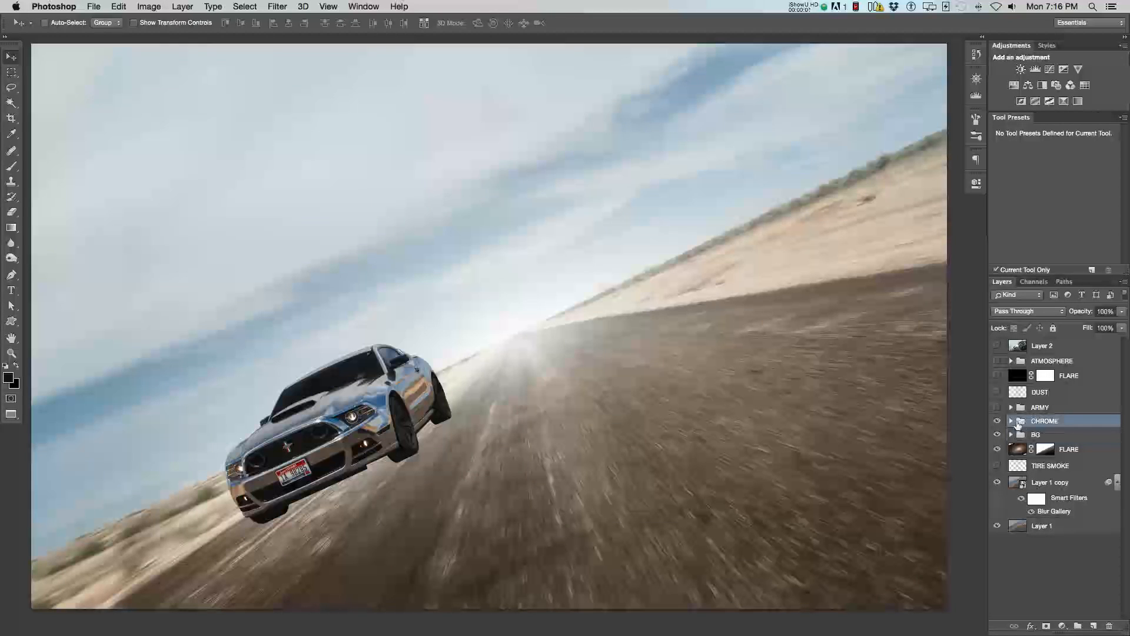
click(1011, 422)
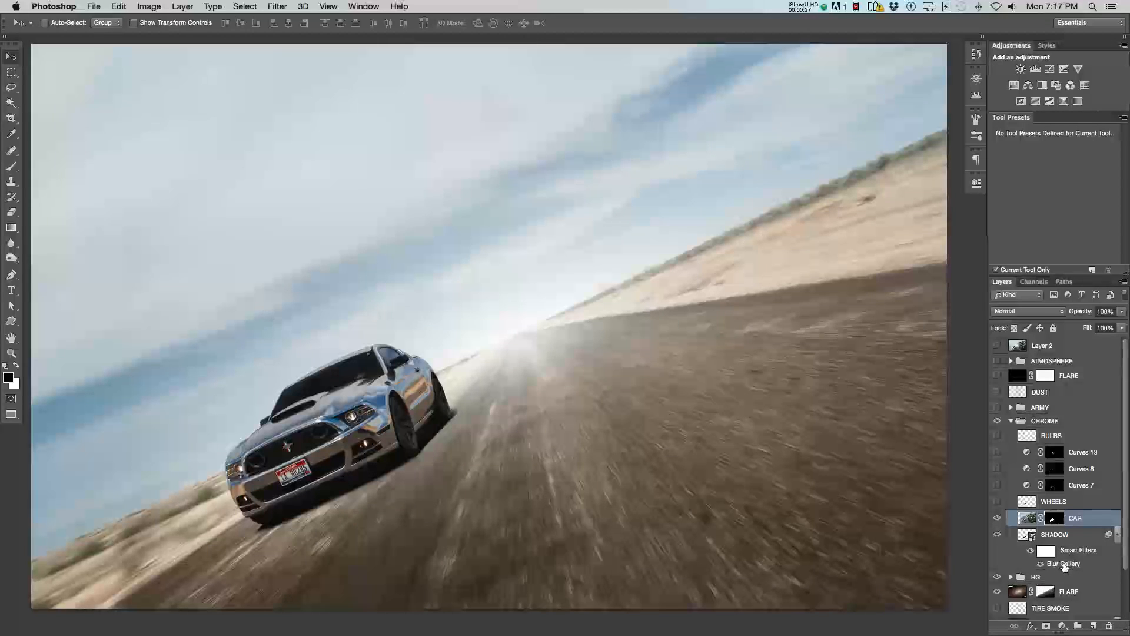
double_click(1062, 563)
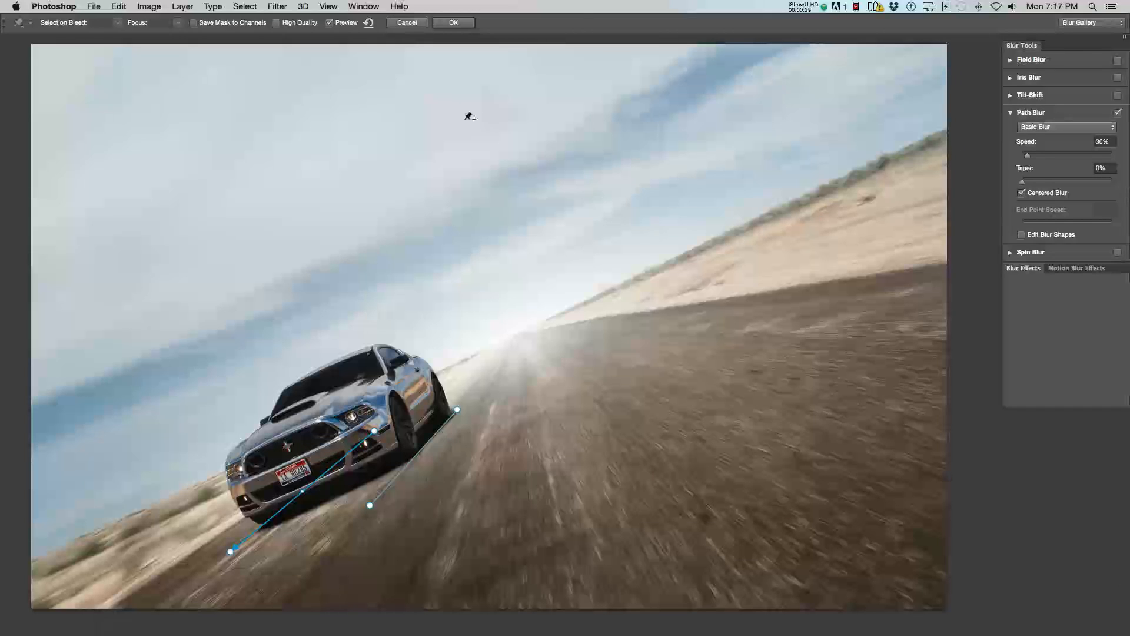
click(453, 22)
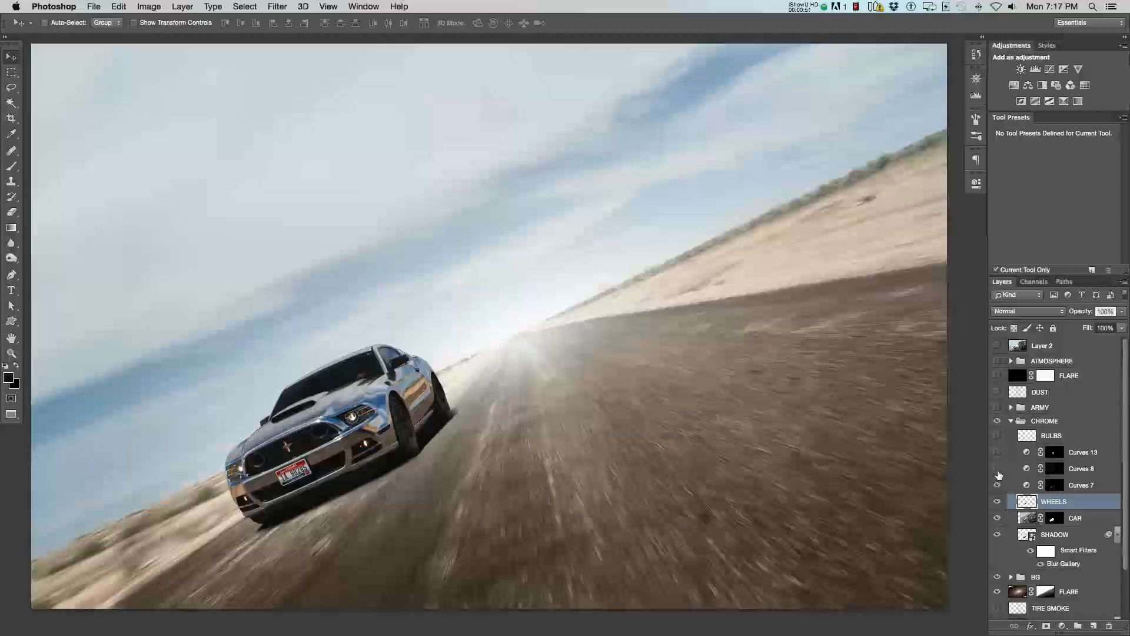
- Enable the chrome car's Curves adjustments and light up its BULBS headlight layer
click(997, 468)
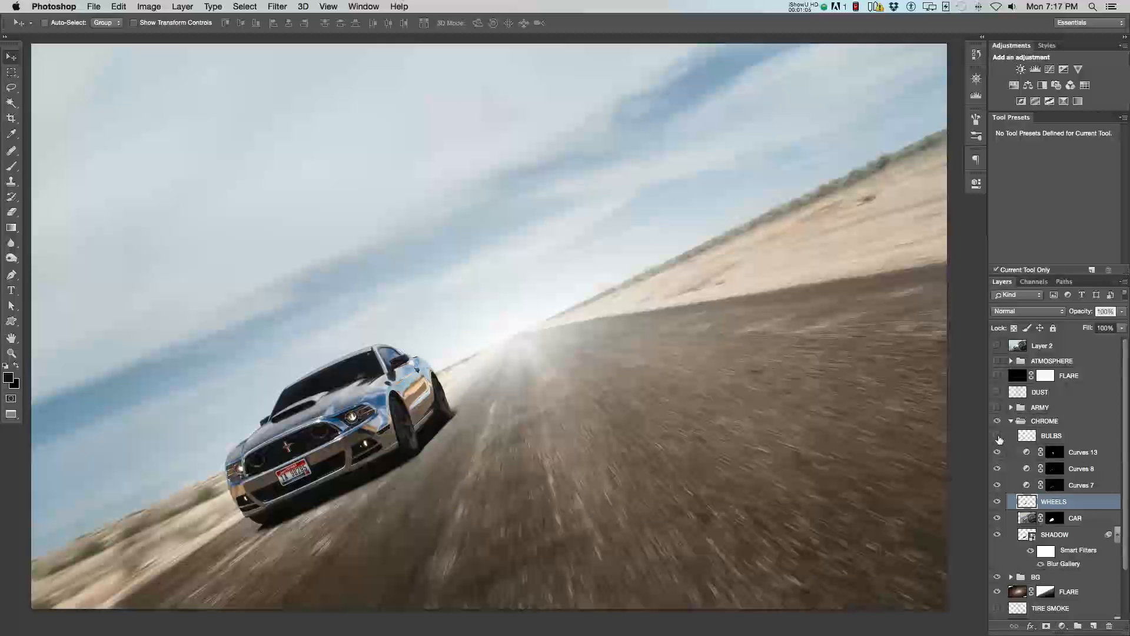
click(1052, 436)
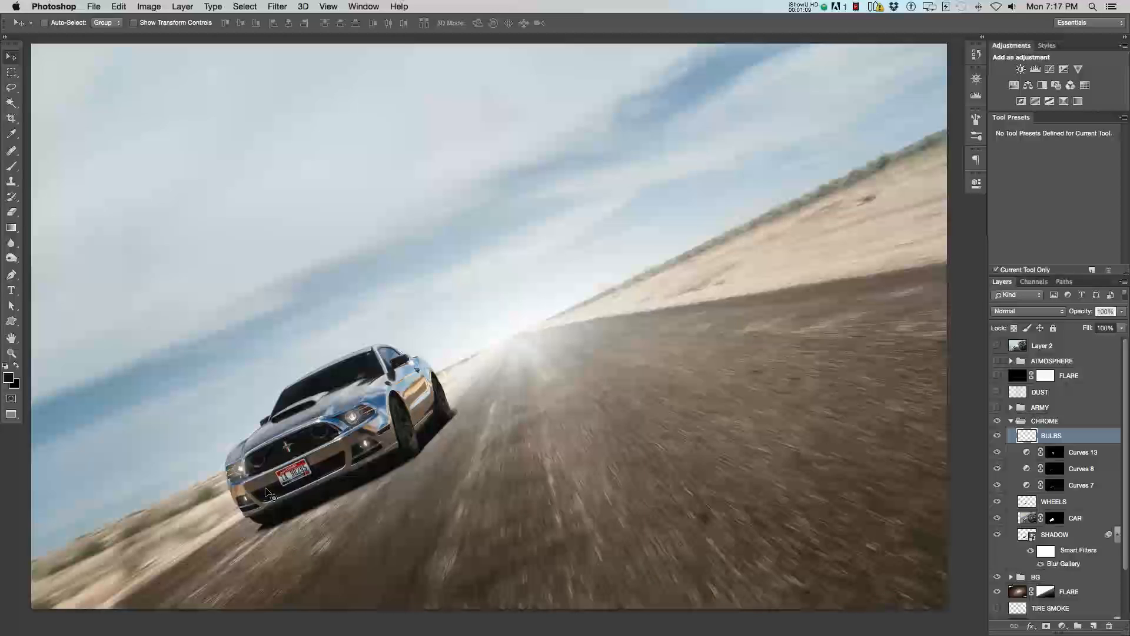
mouse_move(502, 431)
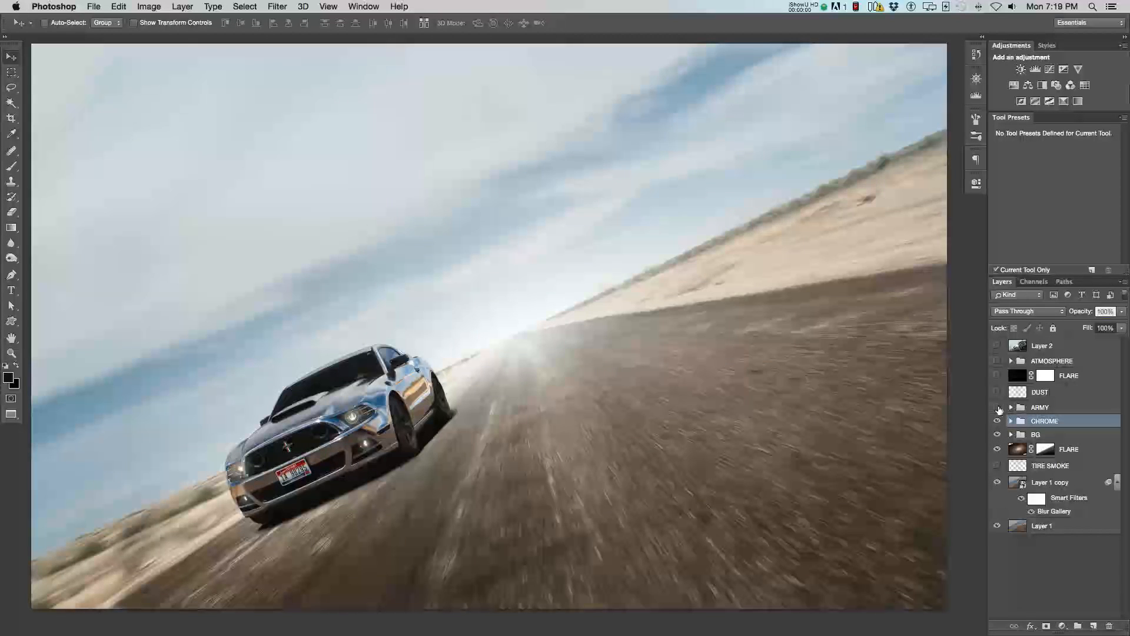
- Show the ARMY group's green Mustang and enable its shading curves adjustments
click(997, 410)
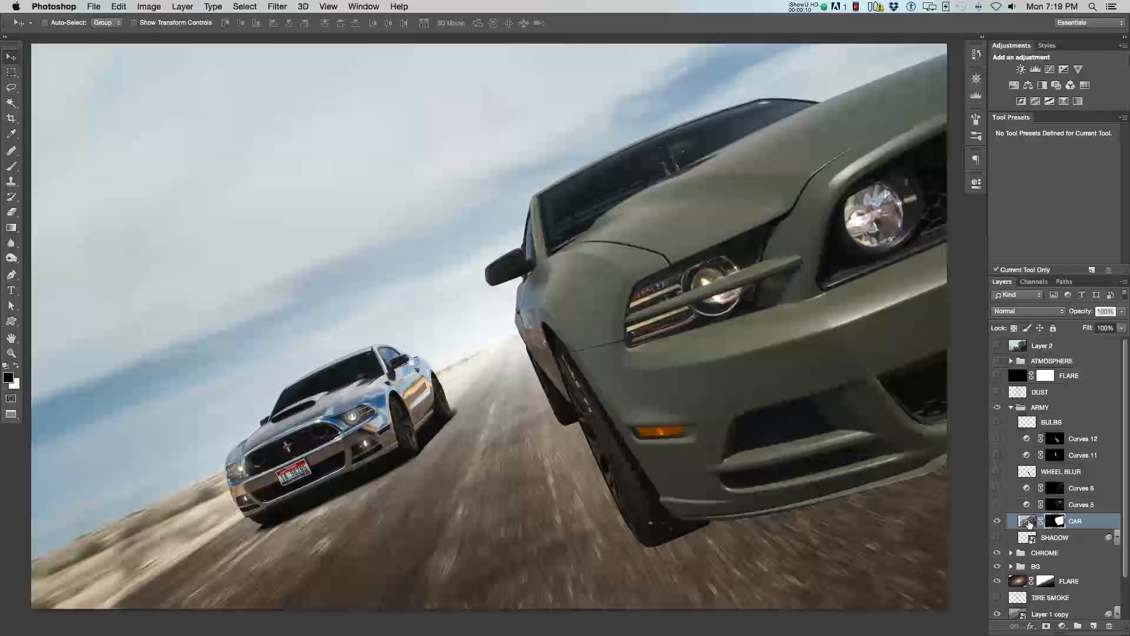
click(998, 538)
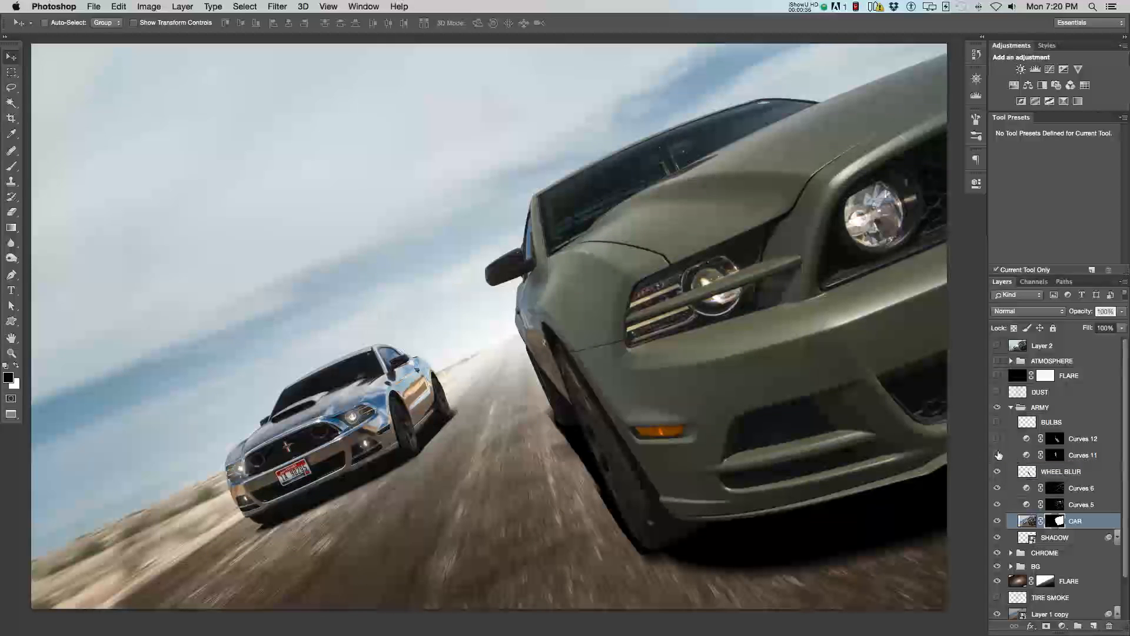
- Enable the army Mustang's headlight curves adjustment
click(998, 439)
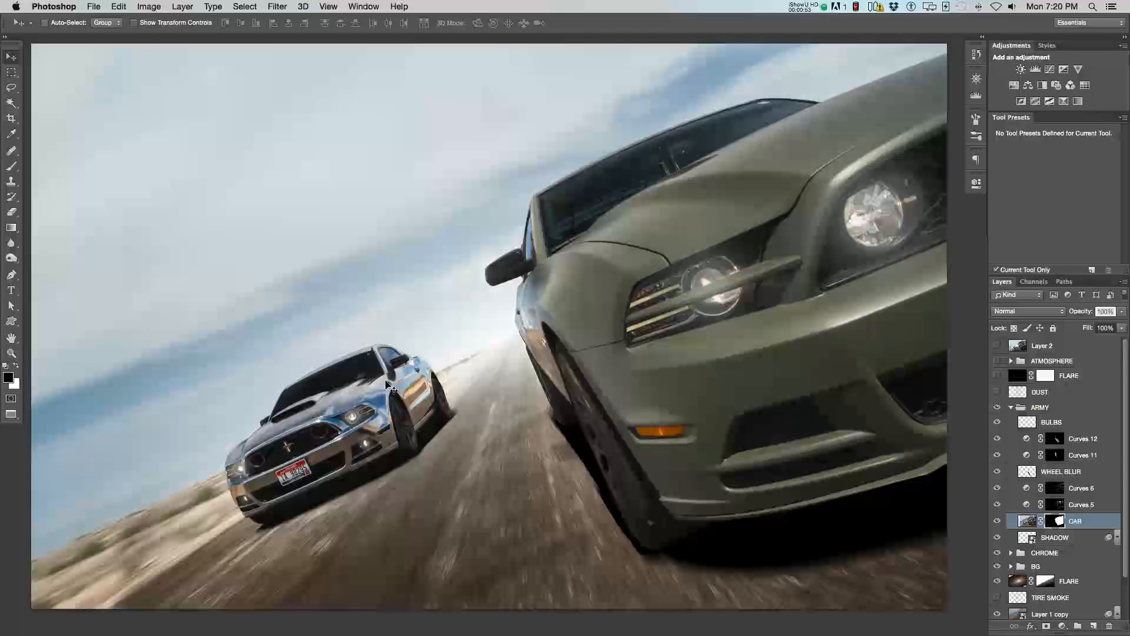
mouse_move(713, 303)
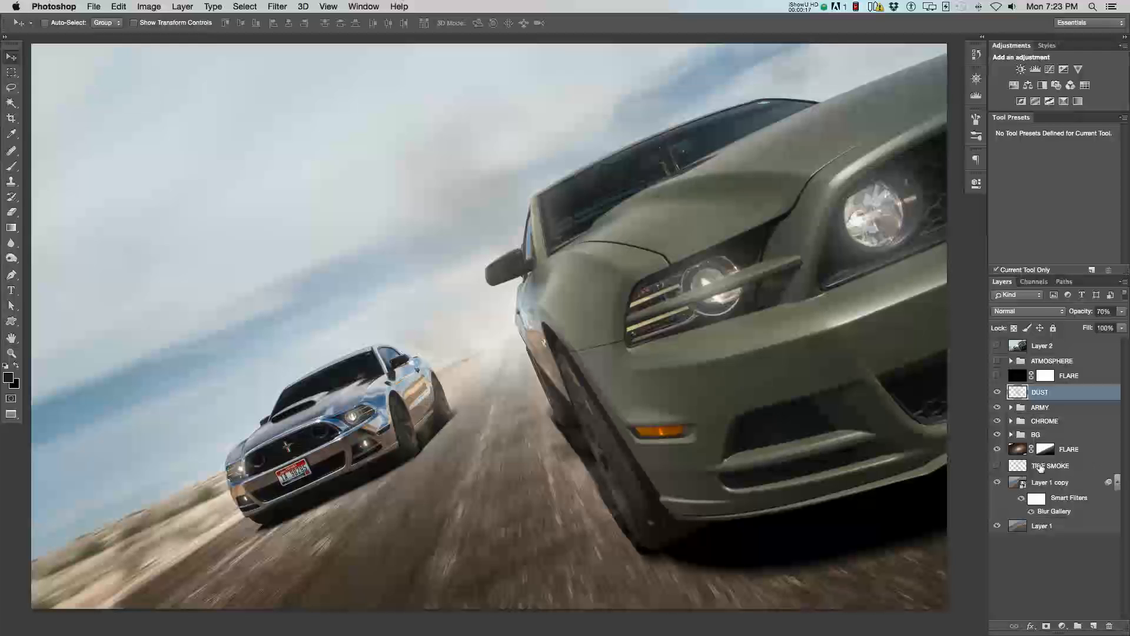
- Show the TIRE SMOKE layer behind the cars and select the top FLARE layer
click(1050, 465)
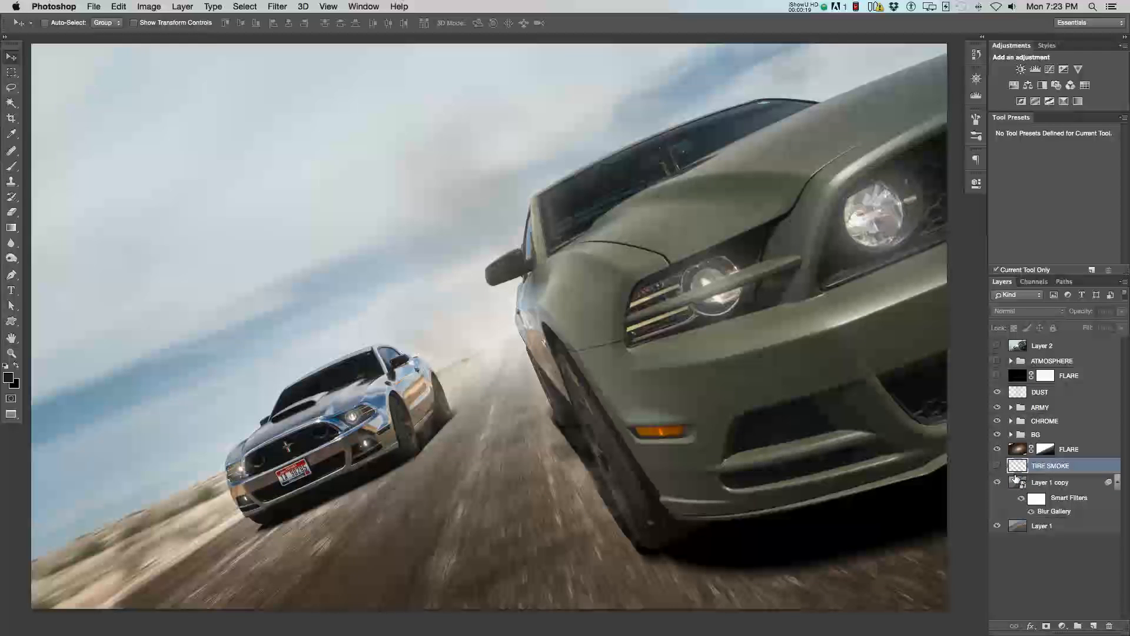
click(997, 468)
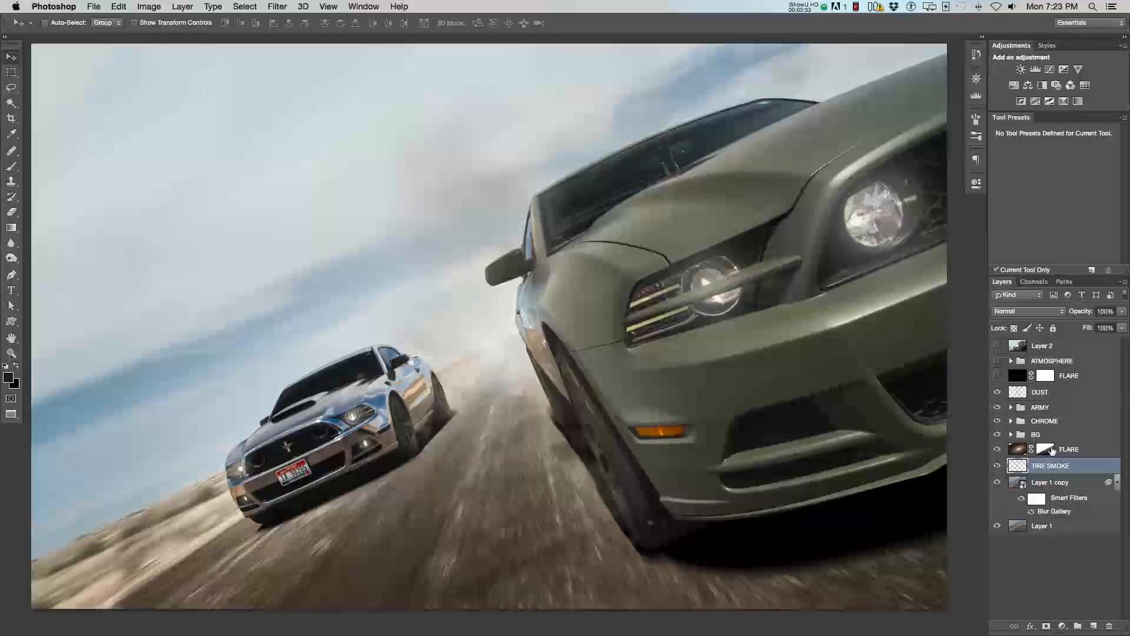
click(1069, 375)
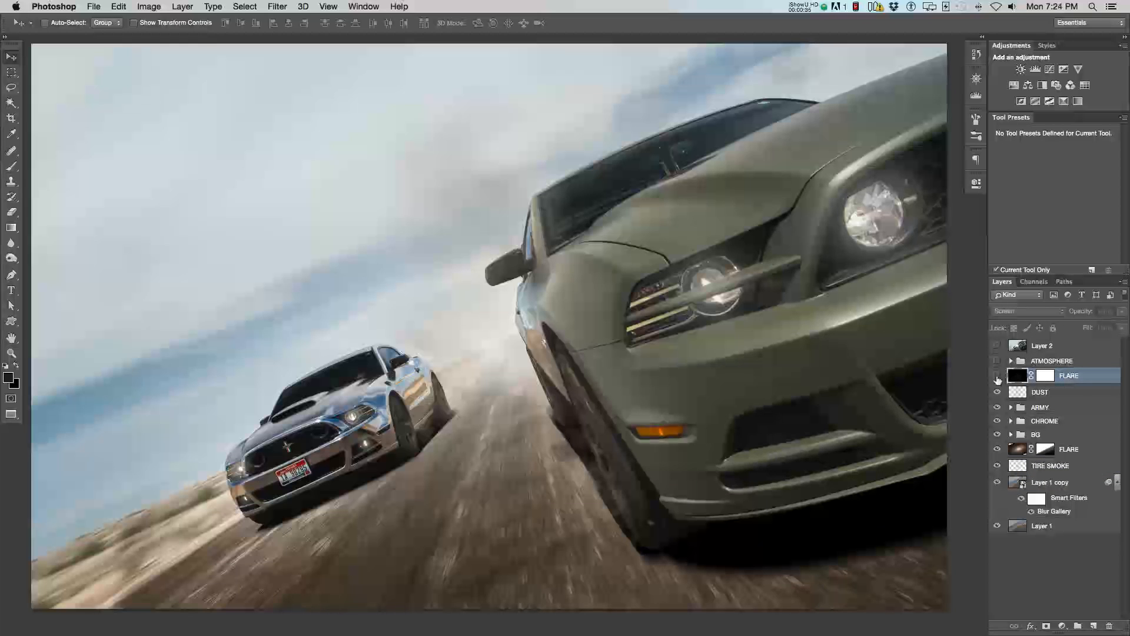
- Show the top Screen-mode flare glow and expand the ATMOSPHERE group
click(998, 376)
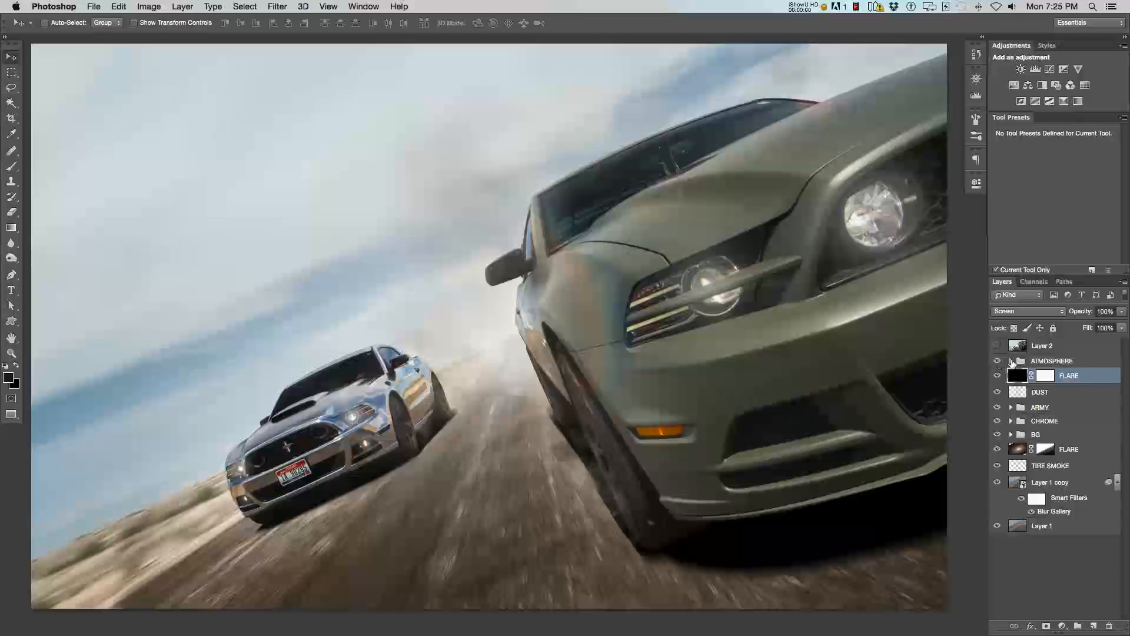
click(1010, 361)
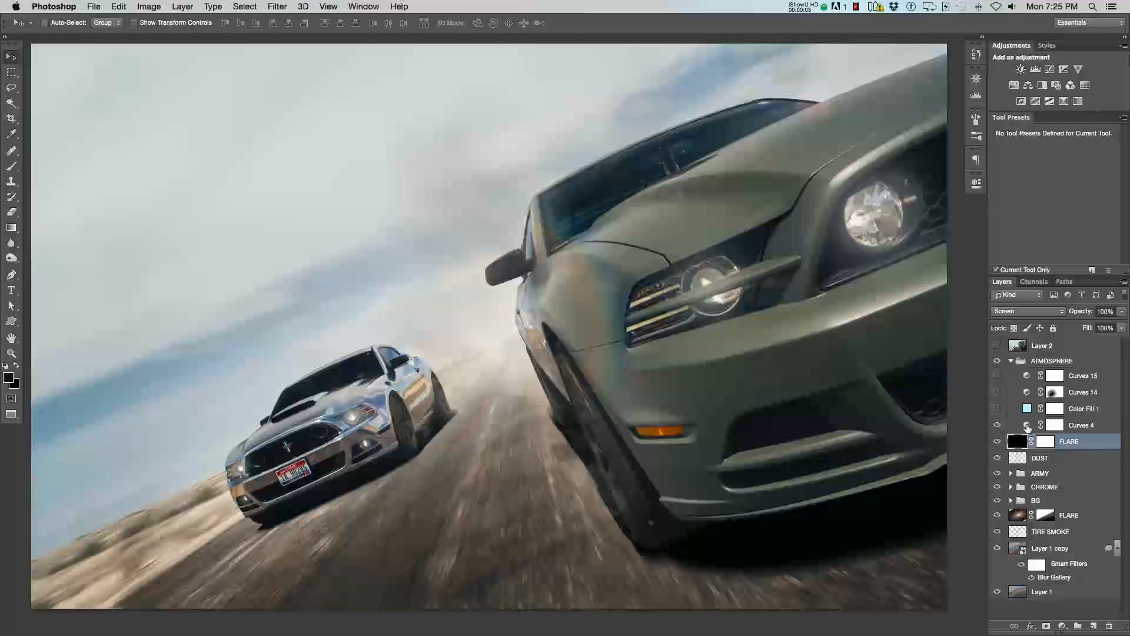
- Review Curves 4's Red and Green channel curves in its properties
click(1082, 425)
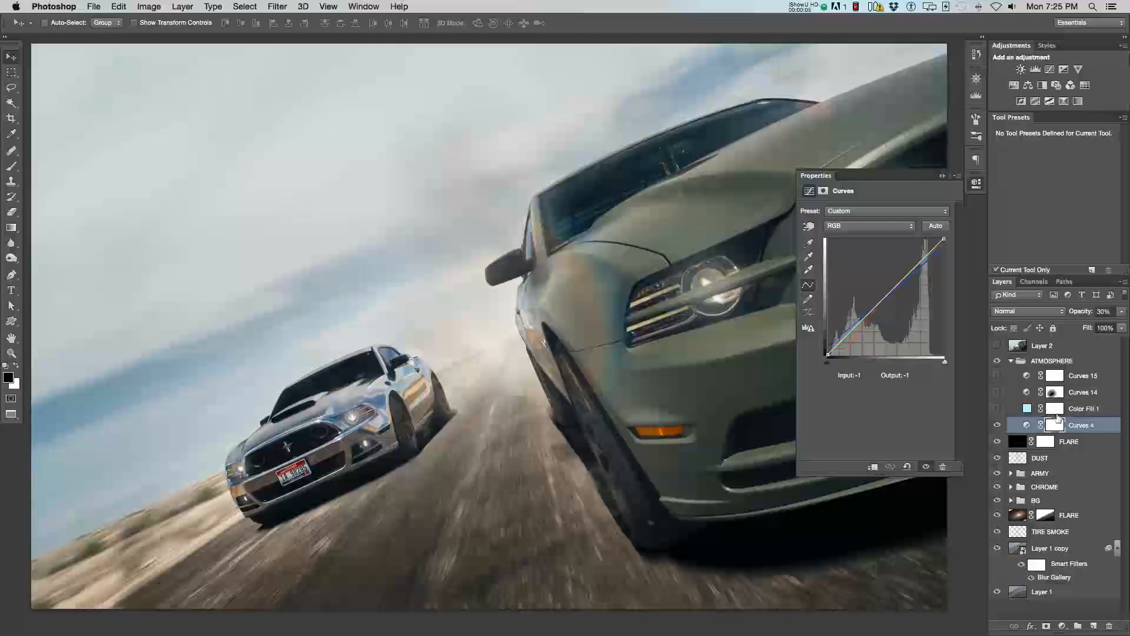
click(869, 226)
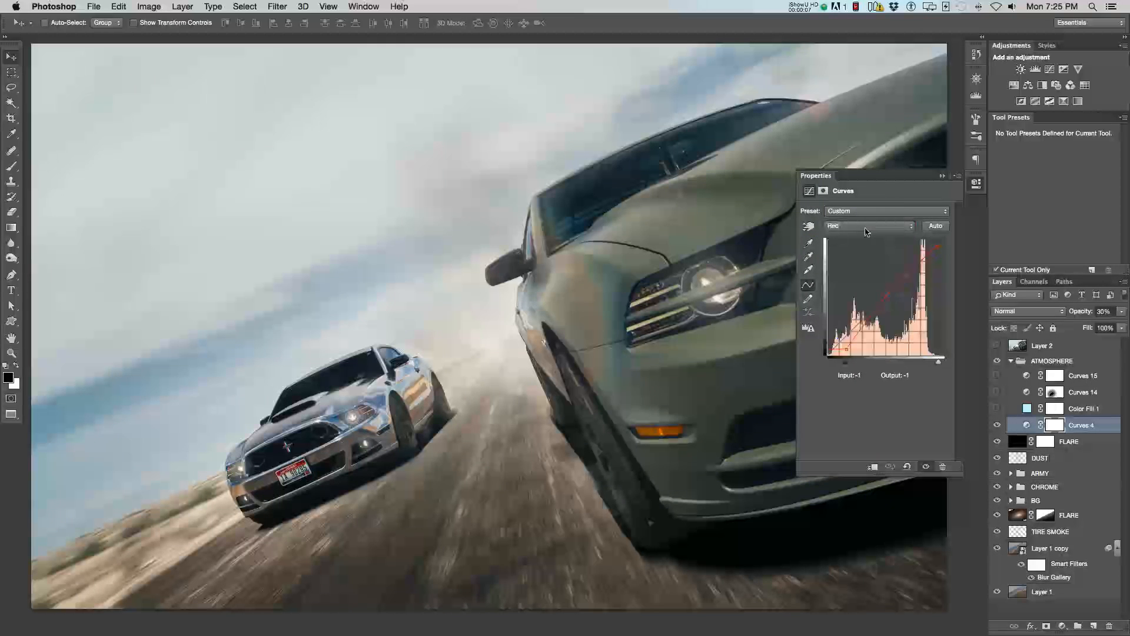
click(870, 226)
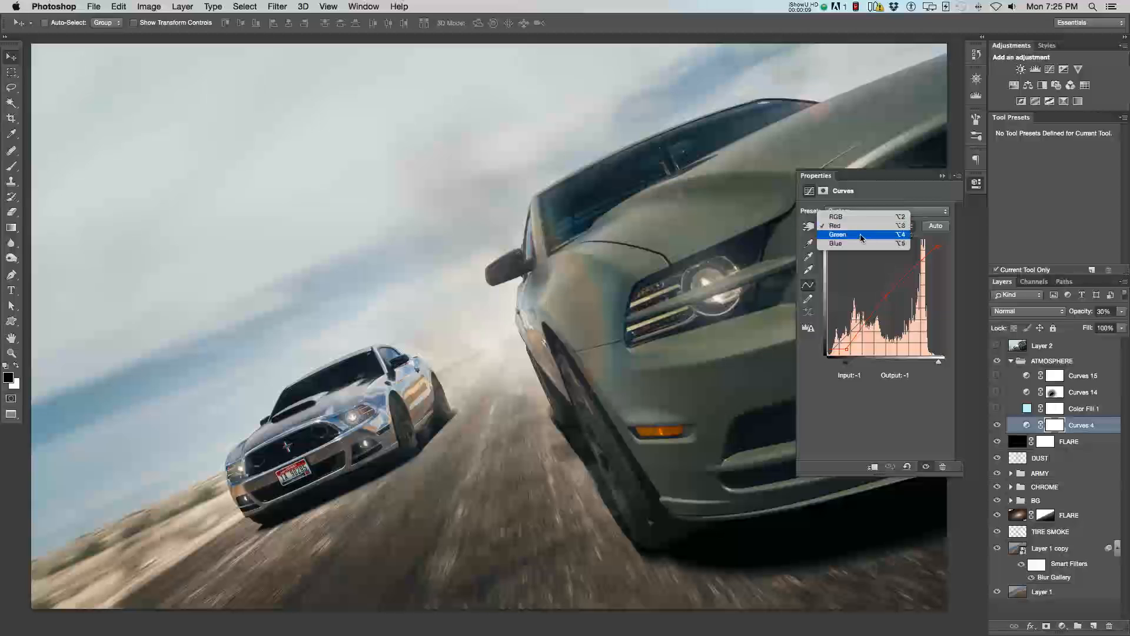
click(837, 234)
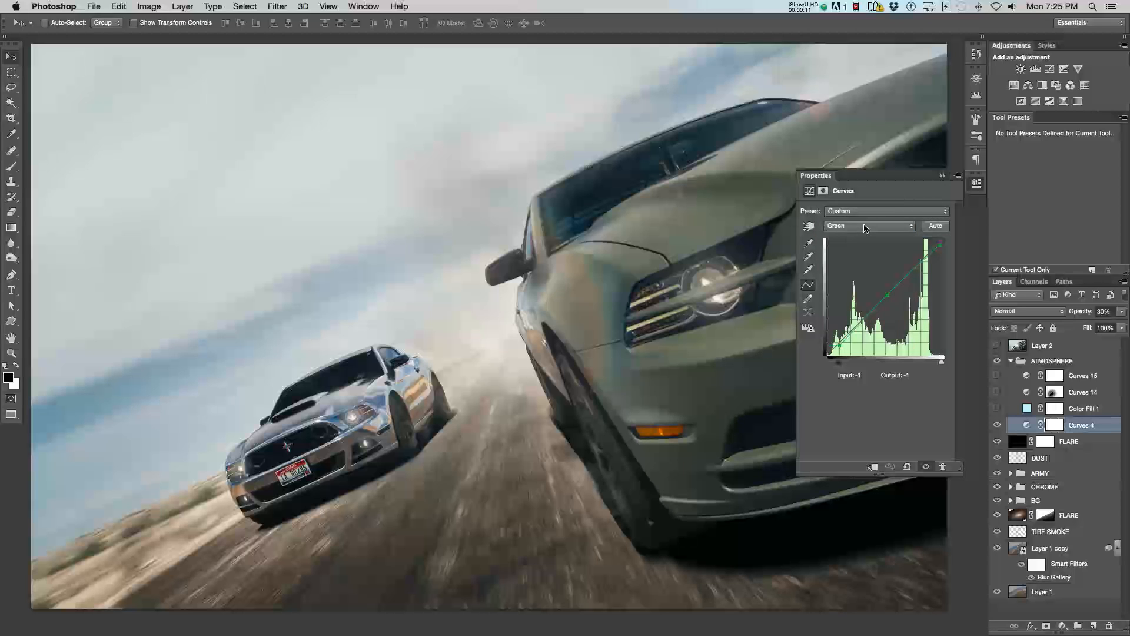
click(869, 226)
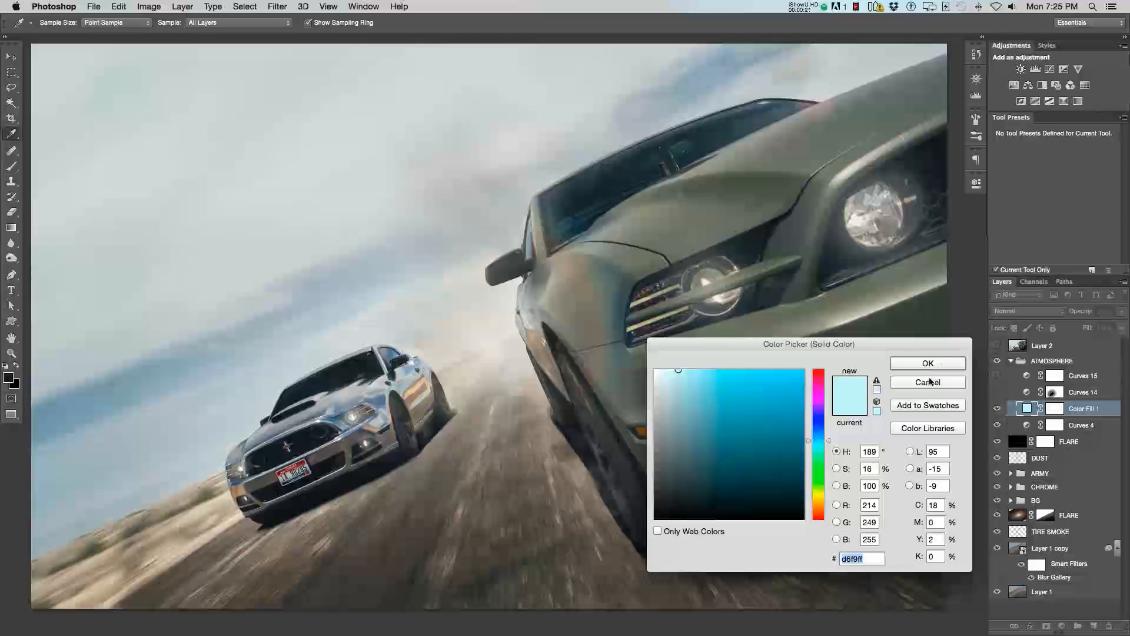
- Close the Color Picker, keeping Color Fill 1's pale cyan tint
click(926, 362)
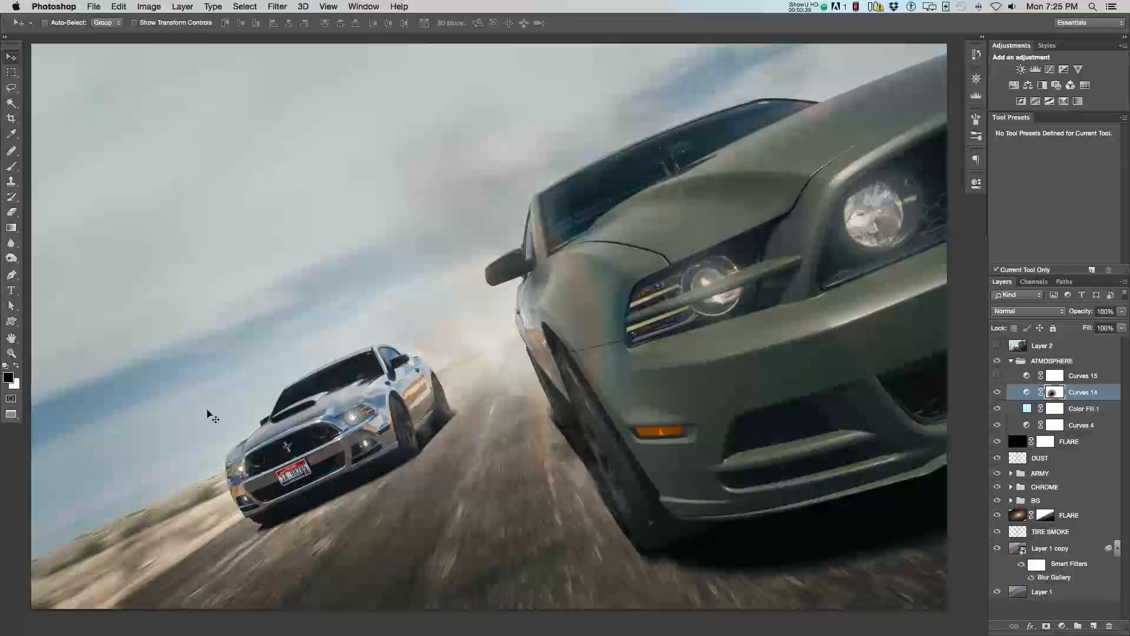
- Enable Curves 15 (Luminosity contrast), compare it on and off, then collapse the ATMOSPHERE group
click(998, 374)
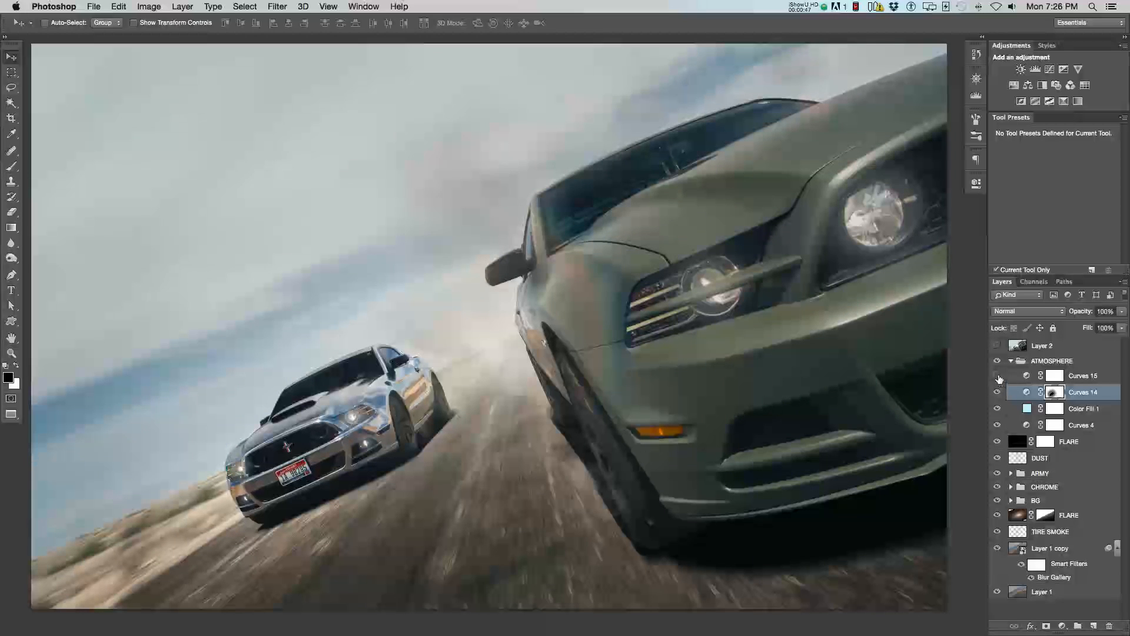
click(998, 376)
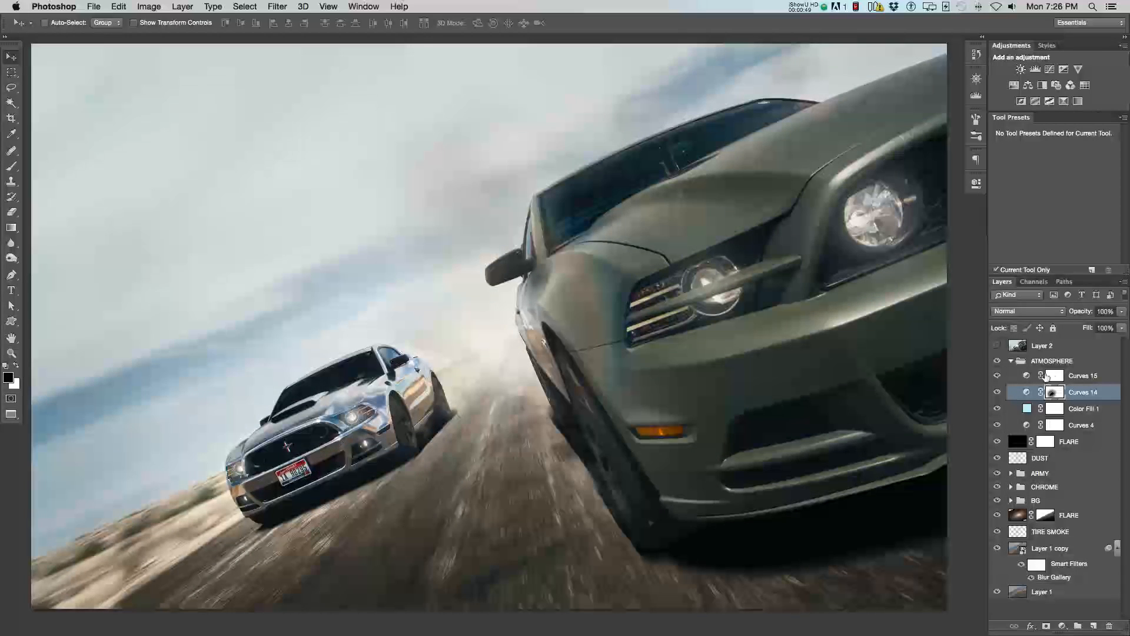
click(1055, 374)
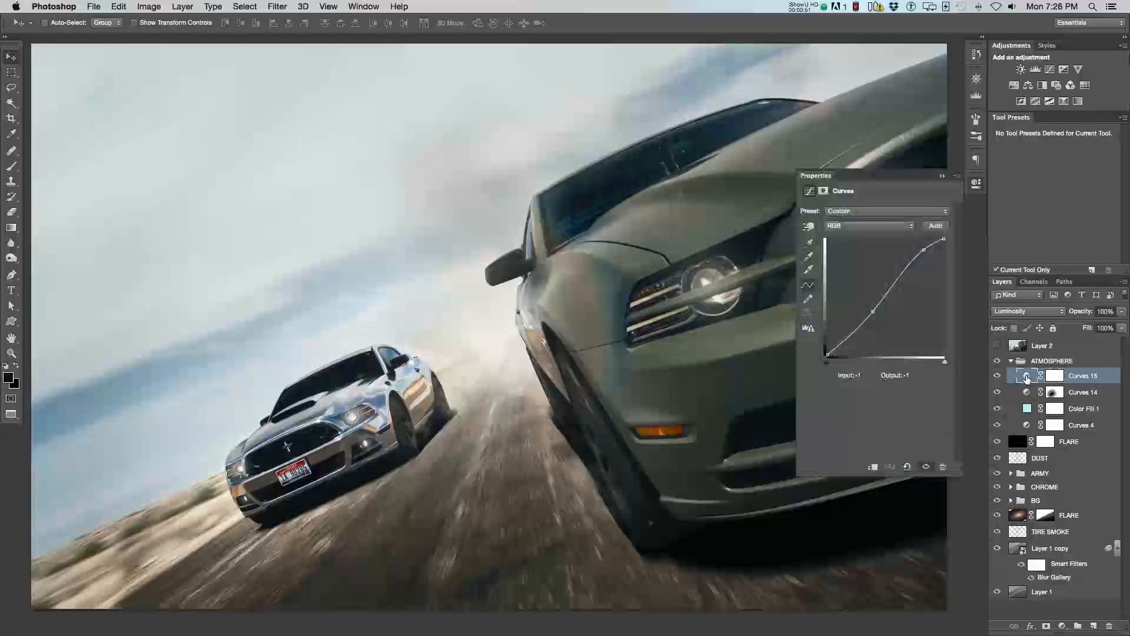
click(997, 375)
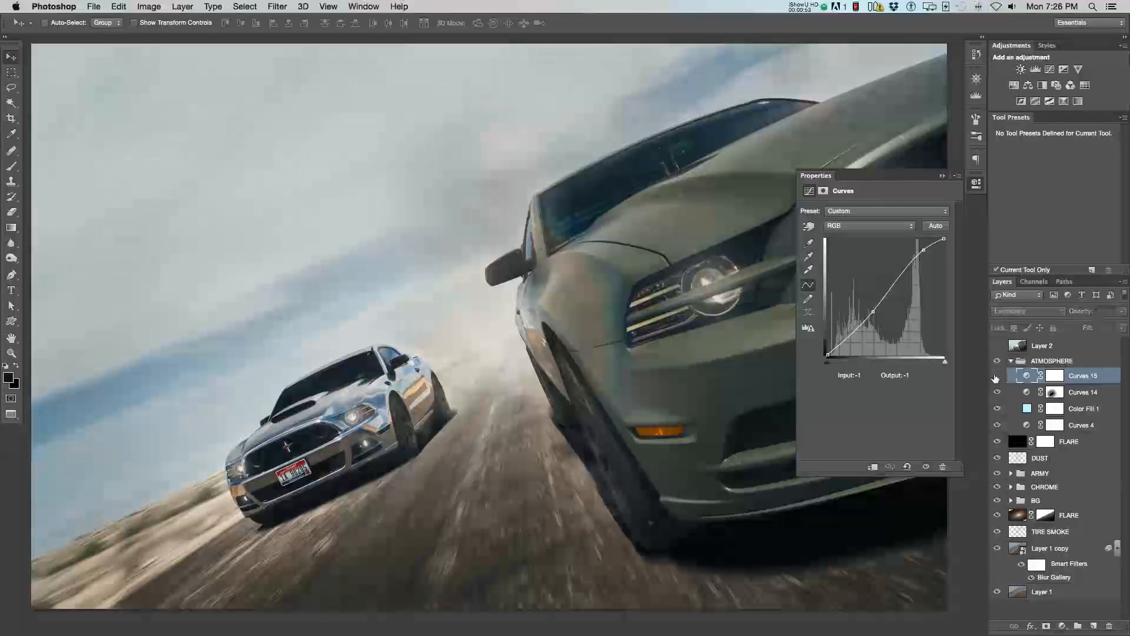
click(997, 378)
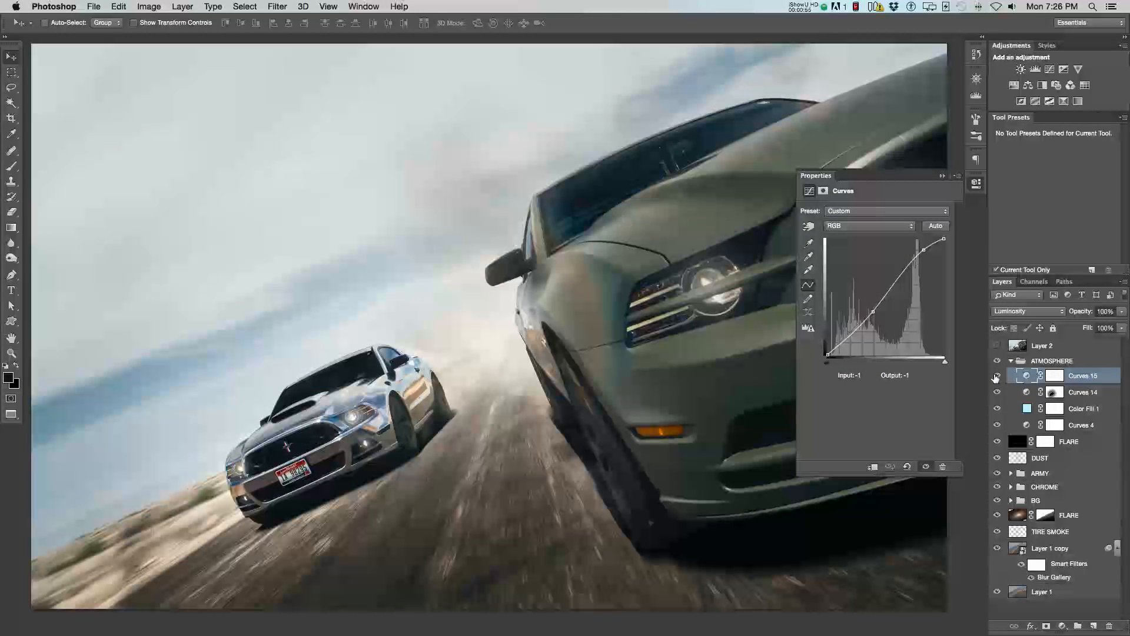
click(998, 375)
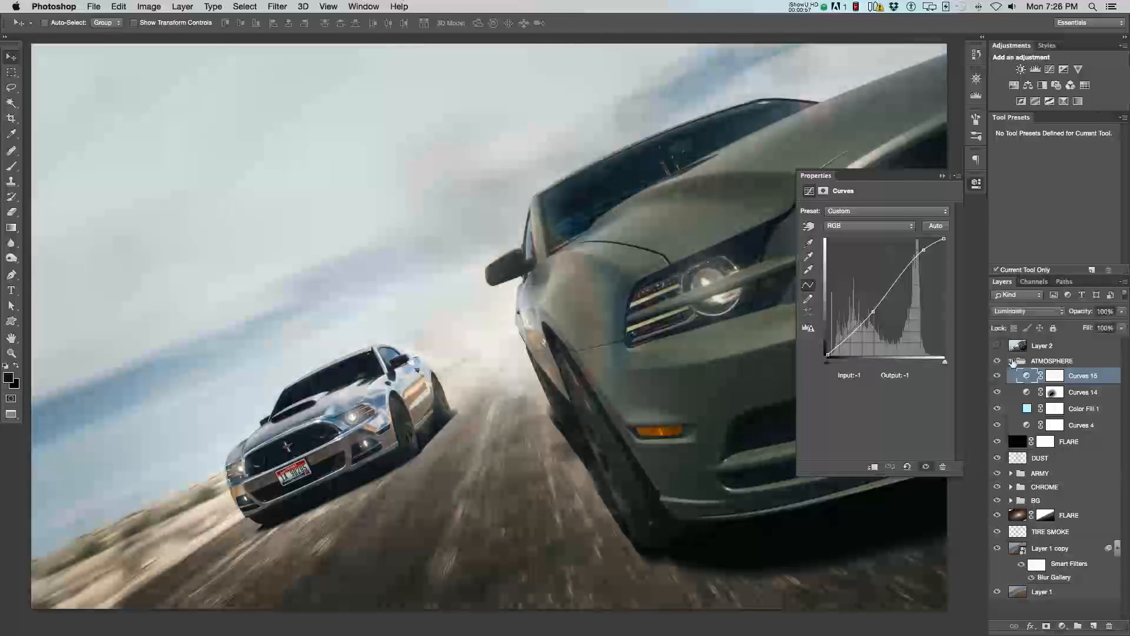
click(1010, 360)
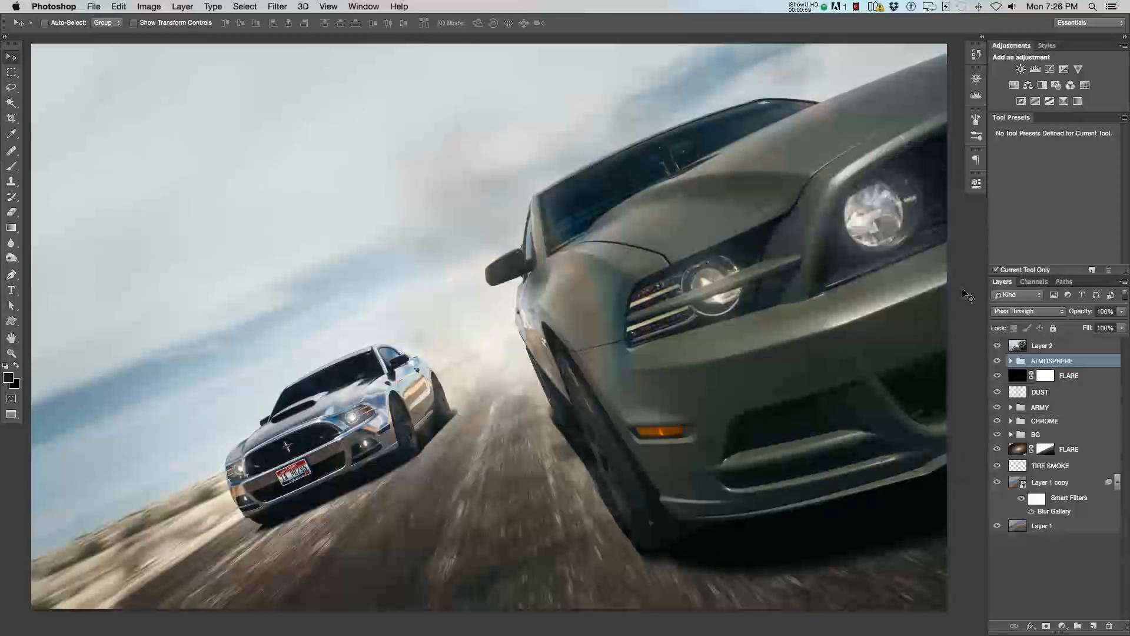